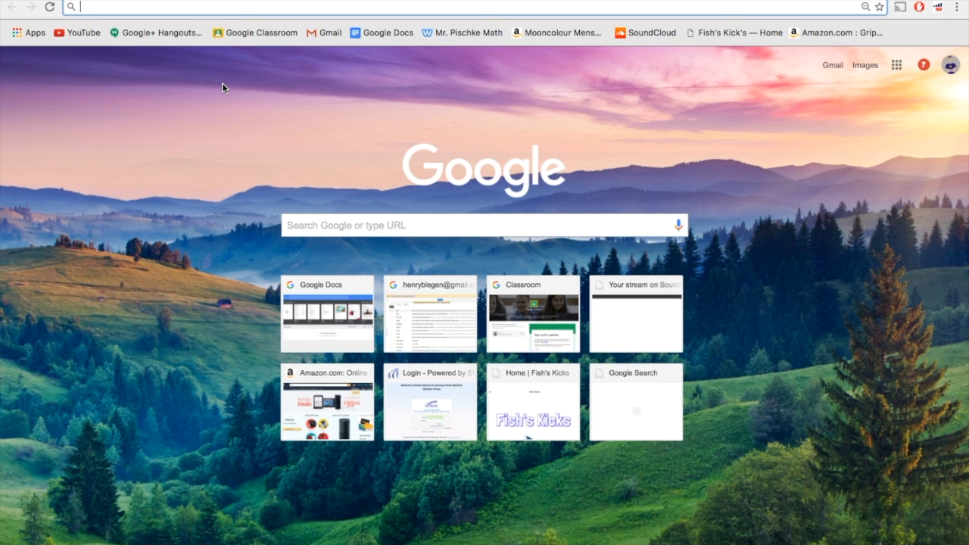
Search Google for 'Chrome web store'.
type("Chrome web store")
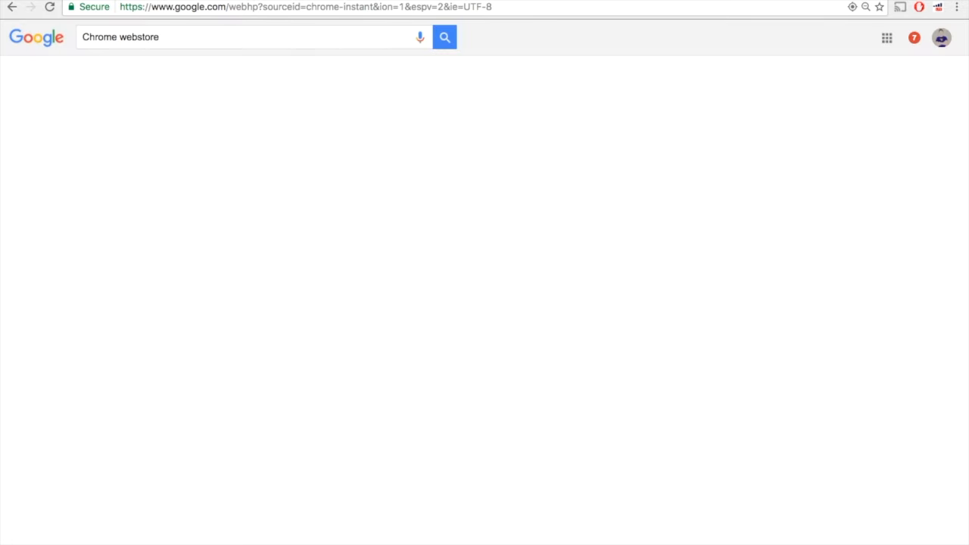
left_click(444, 37)
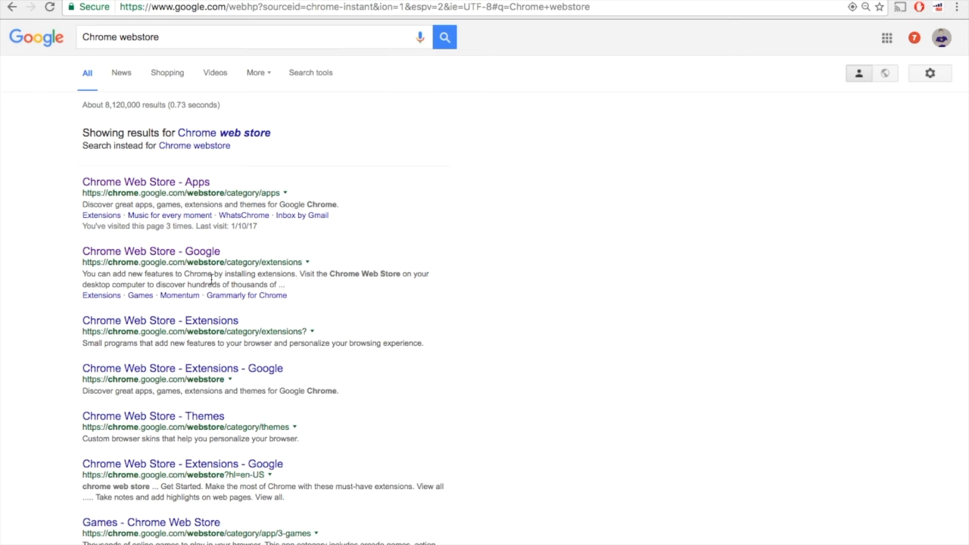
Open the Chrome Web Store apps page and search it for 'chrome remote desktop'.
left_click(145, 182)
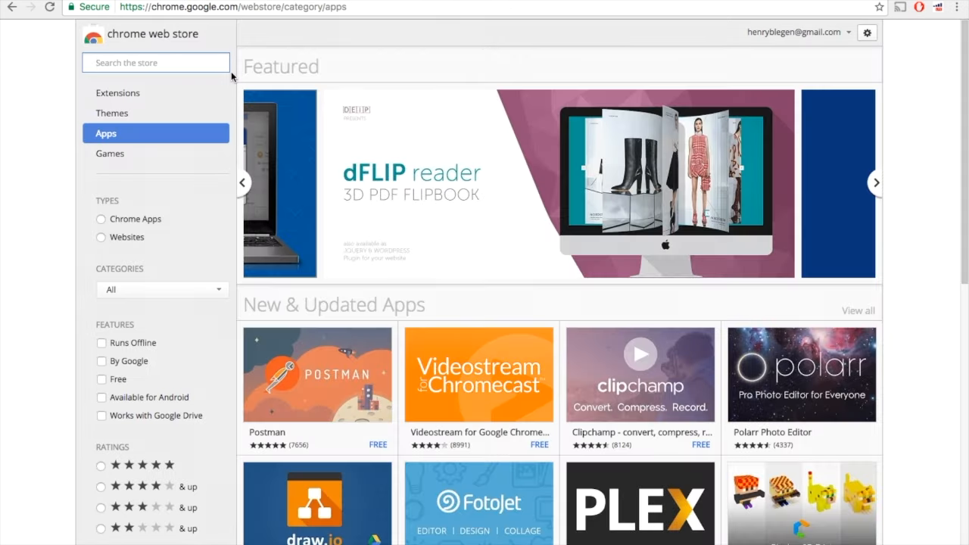
mouse_move(194, 59)
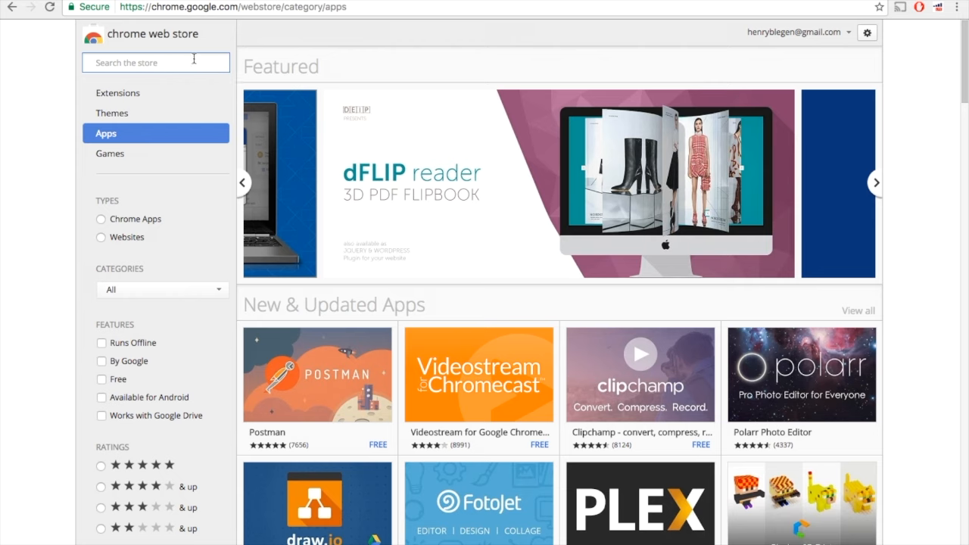
type("Chro")
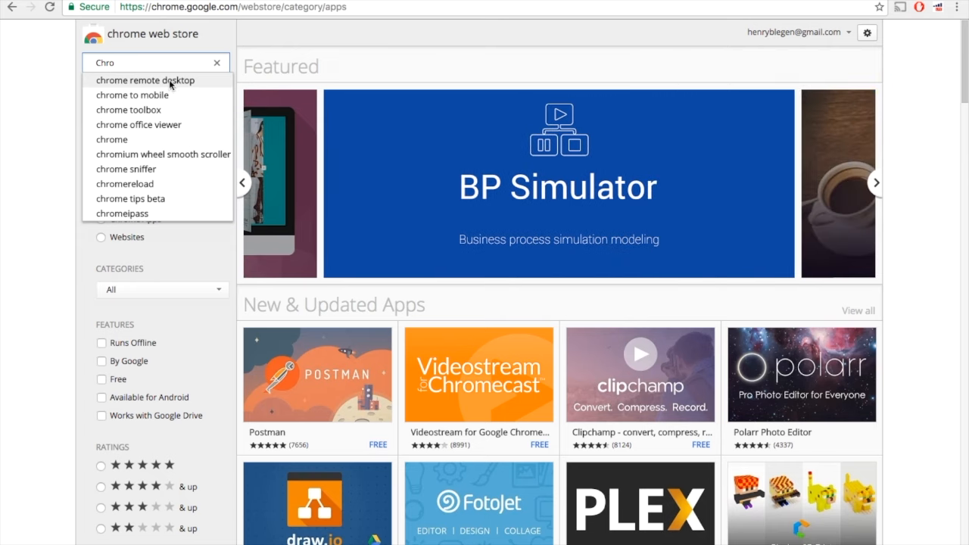
left_click(145, 80)
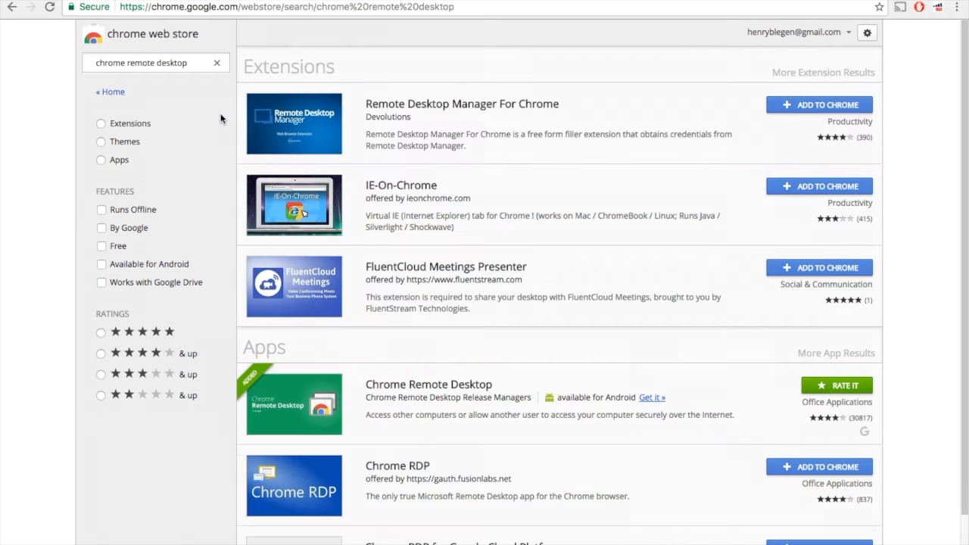
mouse_move(485, 406)
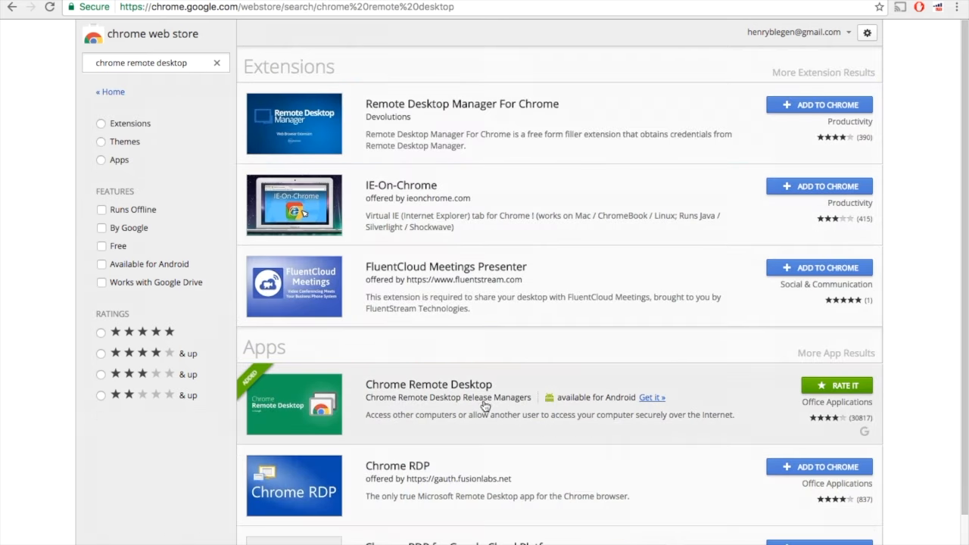
Open the Chrome Remote Desktop app's details from the Apps results.
left_click(428, 384)
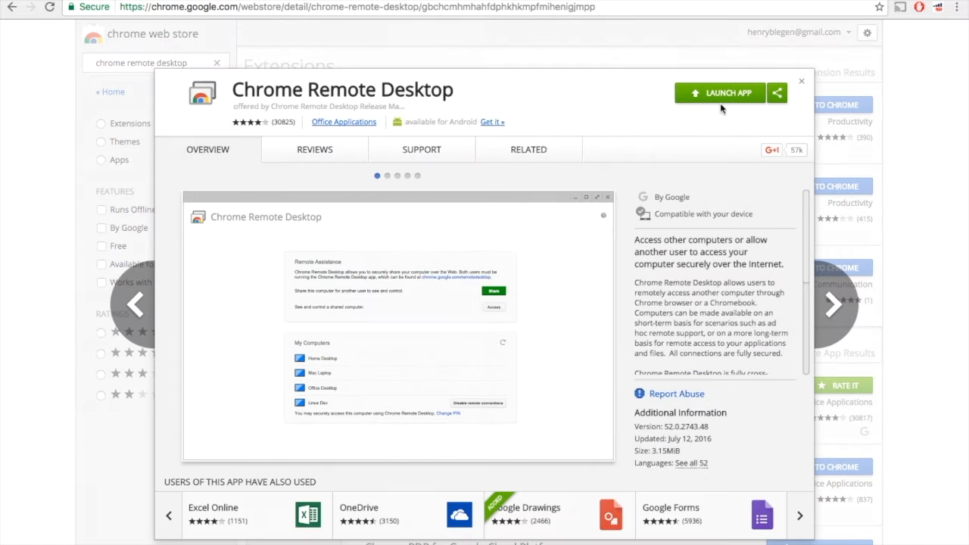
mouse_move(674, 107)
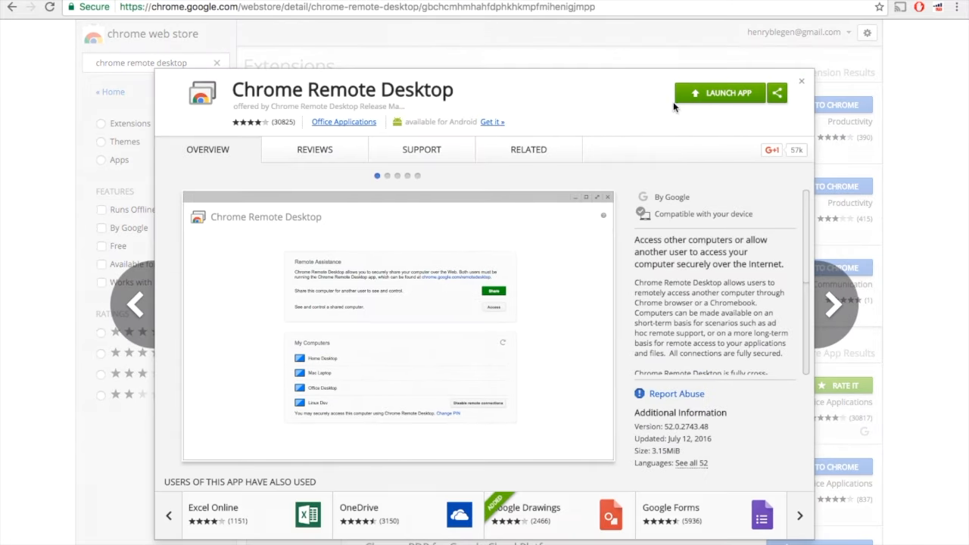
mouse_move(715, 96)
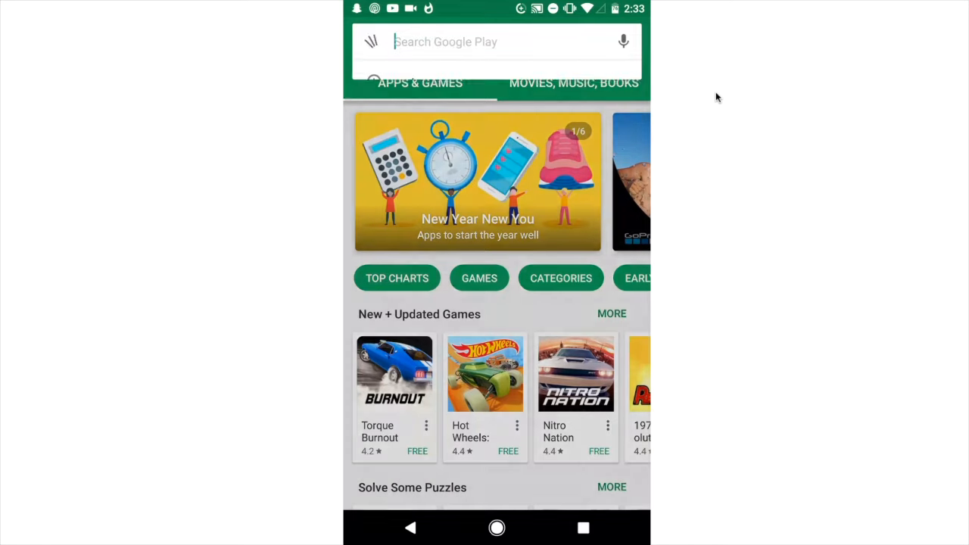
Search the phone's Google Play Store for 'chrome'.
left_click(492, 41)
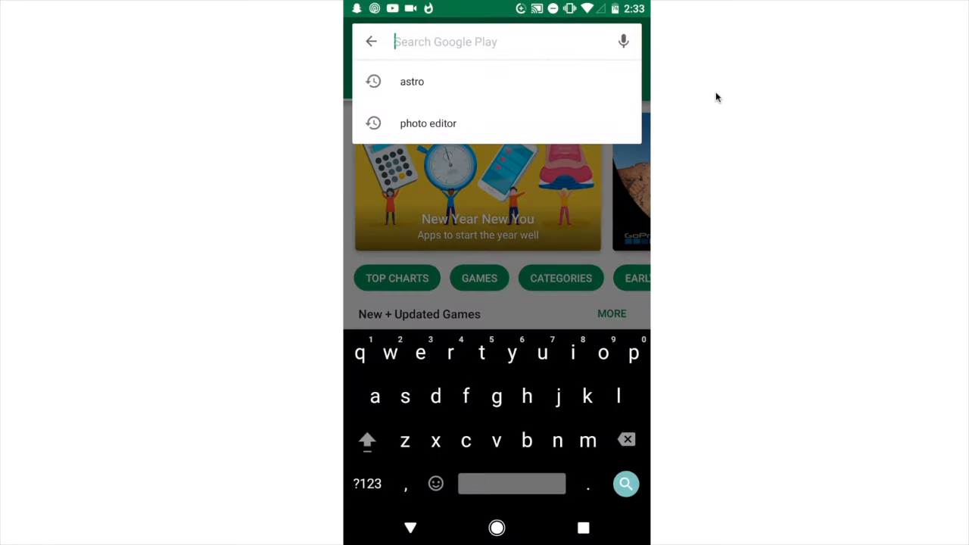
type("chrome")
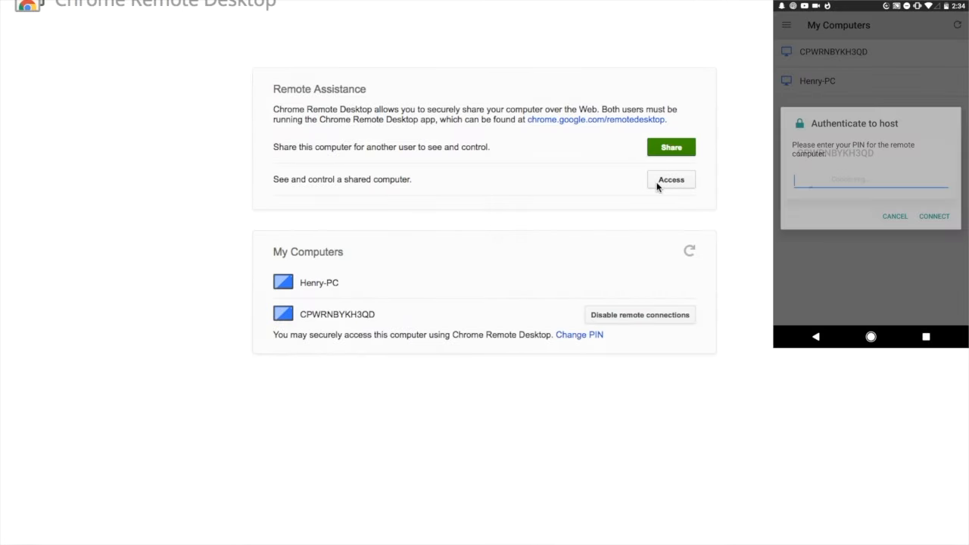
Connect the phone to the computer from the My Computers list.
left_click(670, 147)
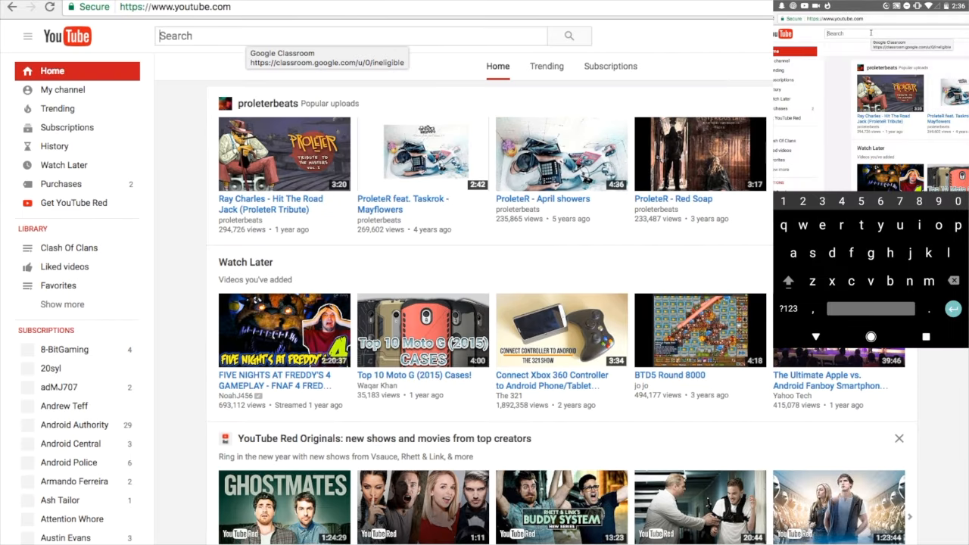
Control the remote desktop and leave YouTube for a new tab page.
left_click(351, 36)
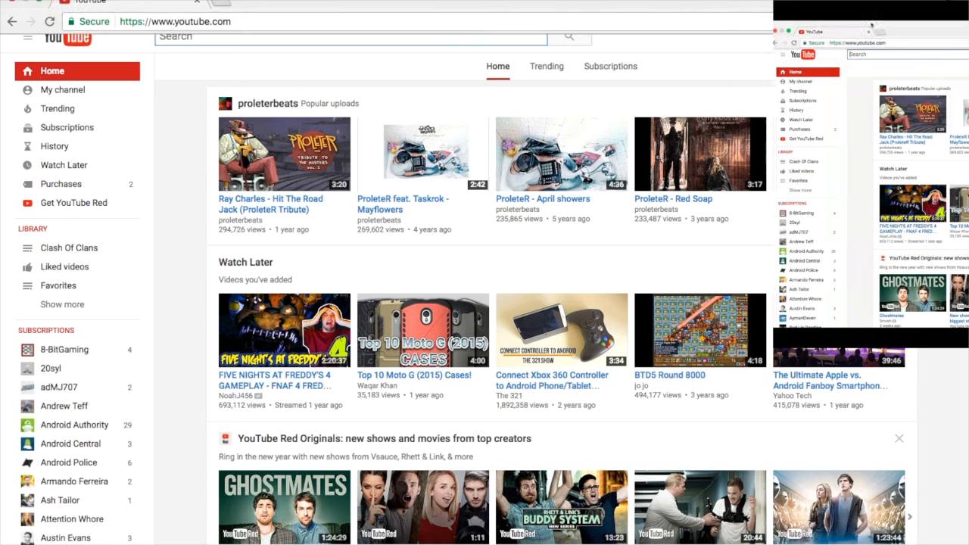
left_click(231, 2)
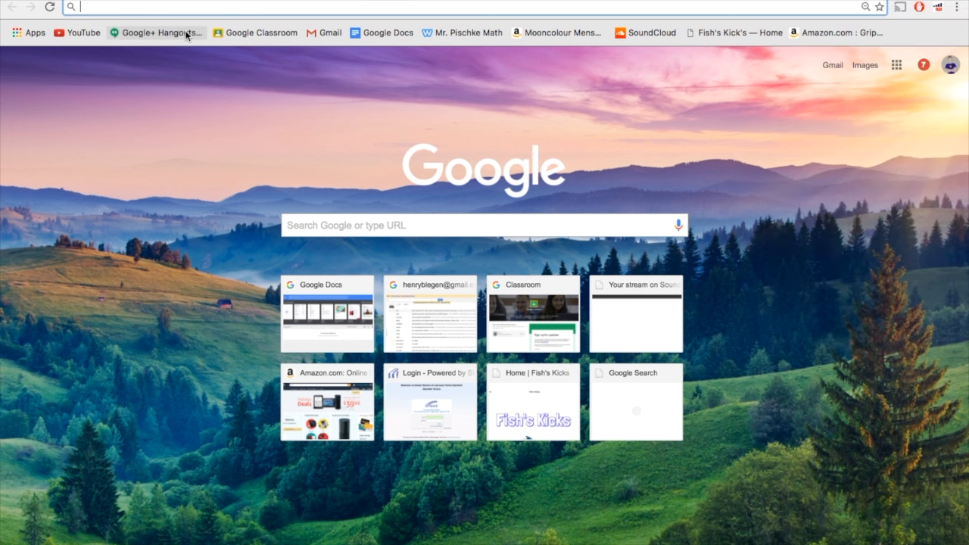
mouse_move(157, 32)
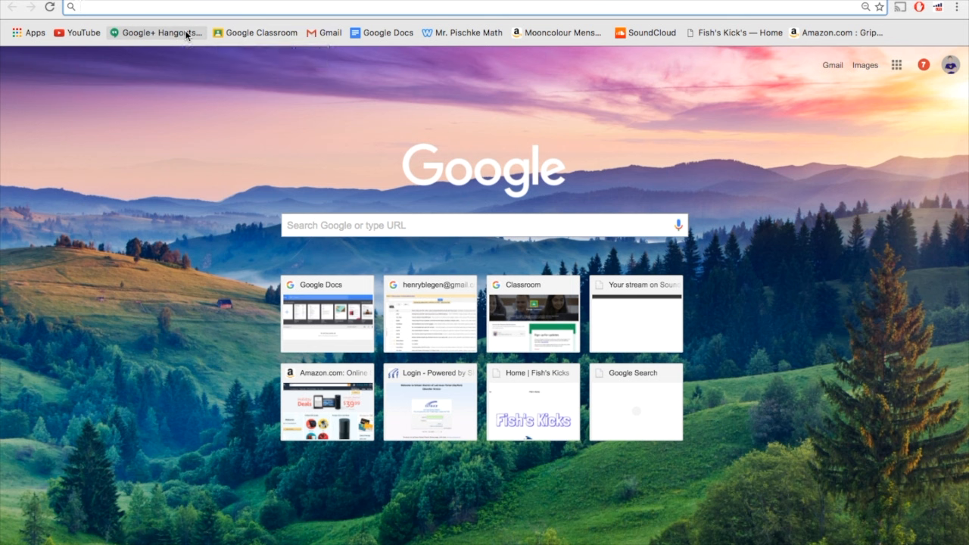
Type 'Chrome web store' into Chrome's address bar.
type("Chrome web store")
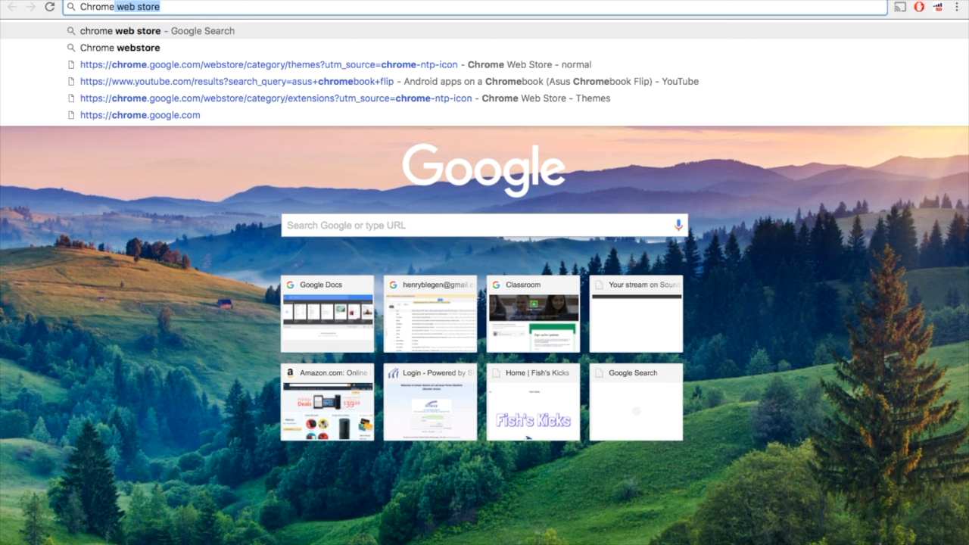